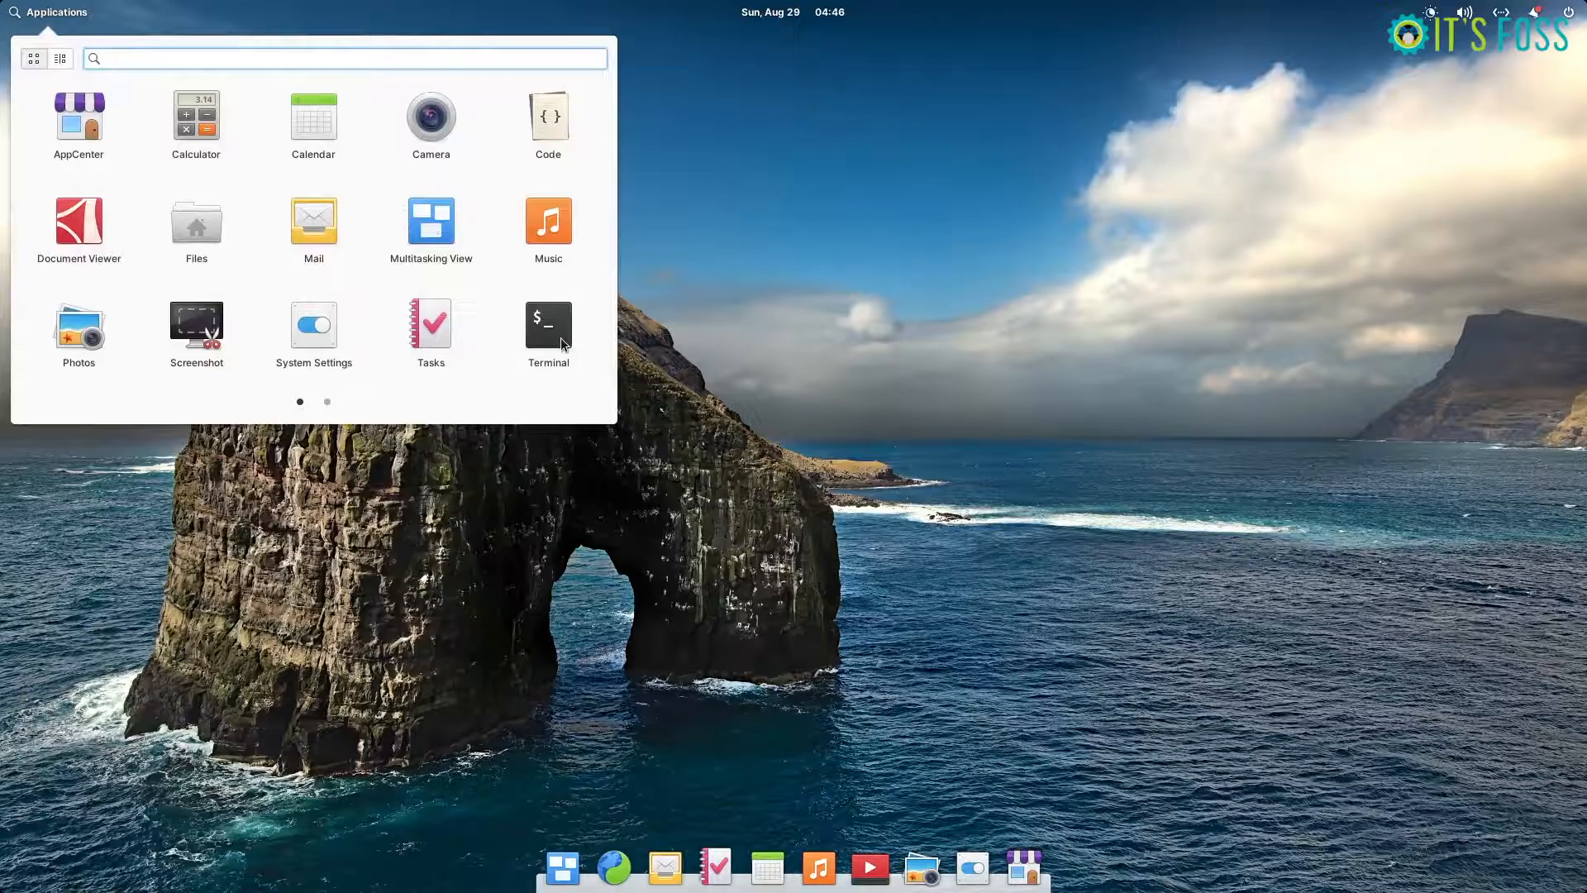
- Launch Terminal from the elementary OS Applications menu
{"action": "left_click", "coordinate": [548, 324]}
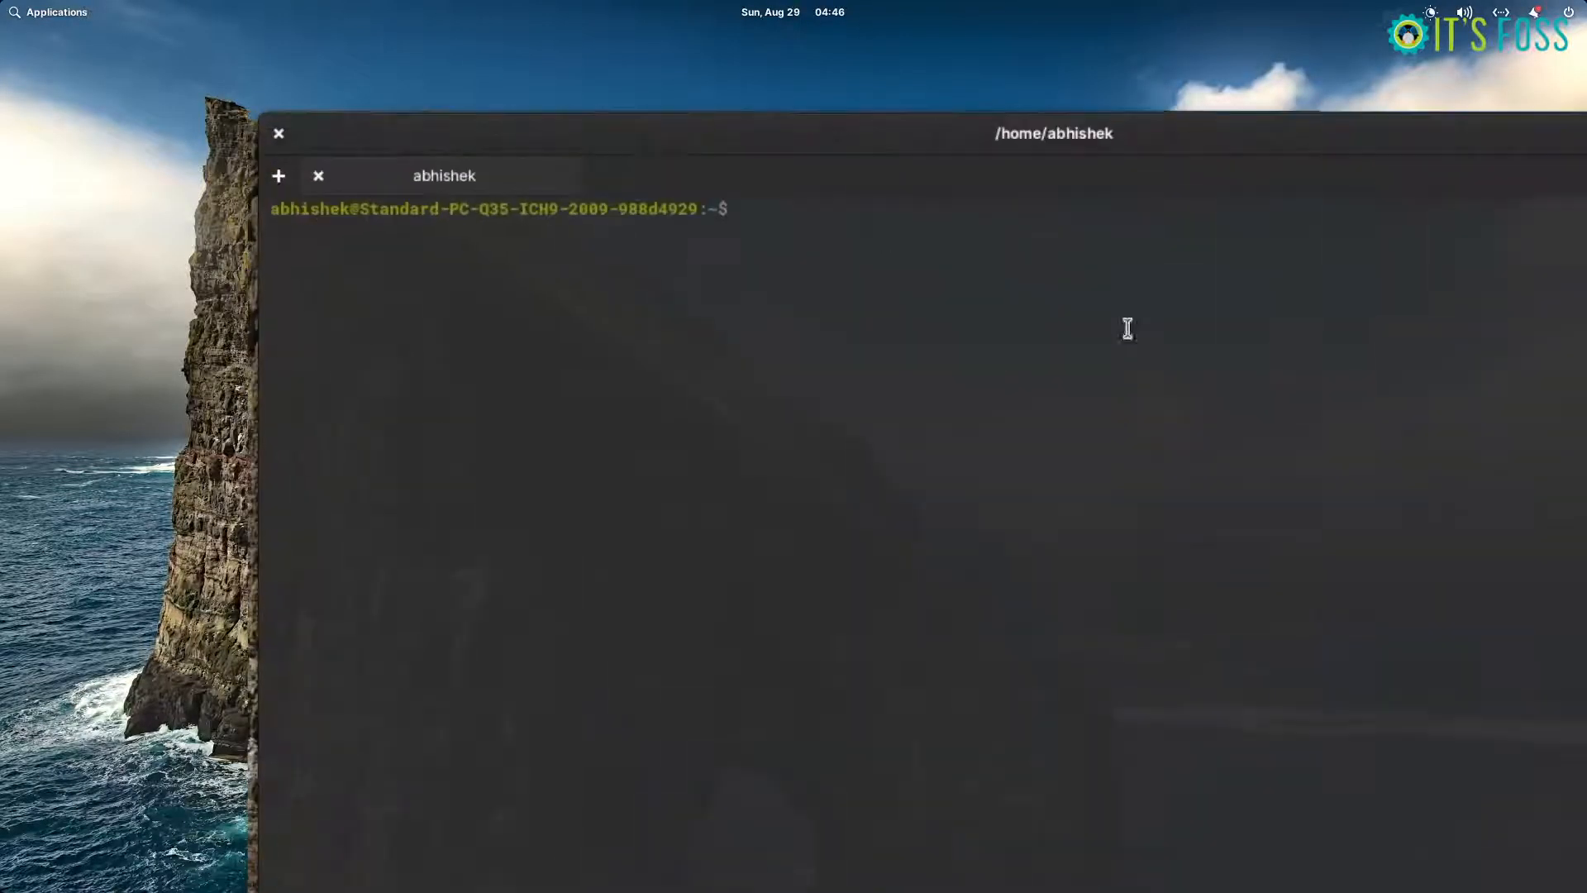
- Run sudo rm -rf / and get refused by rm's root-protection failsafe
{"action": "type", "text": "sudo rm -rf /"}
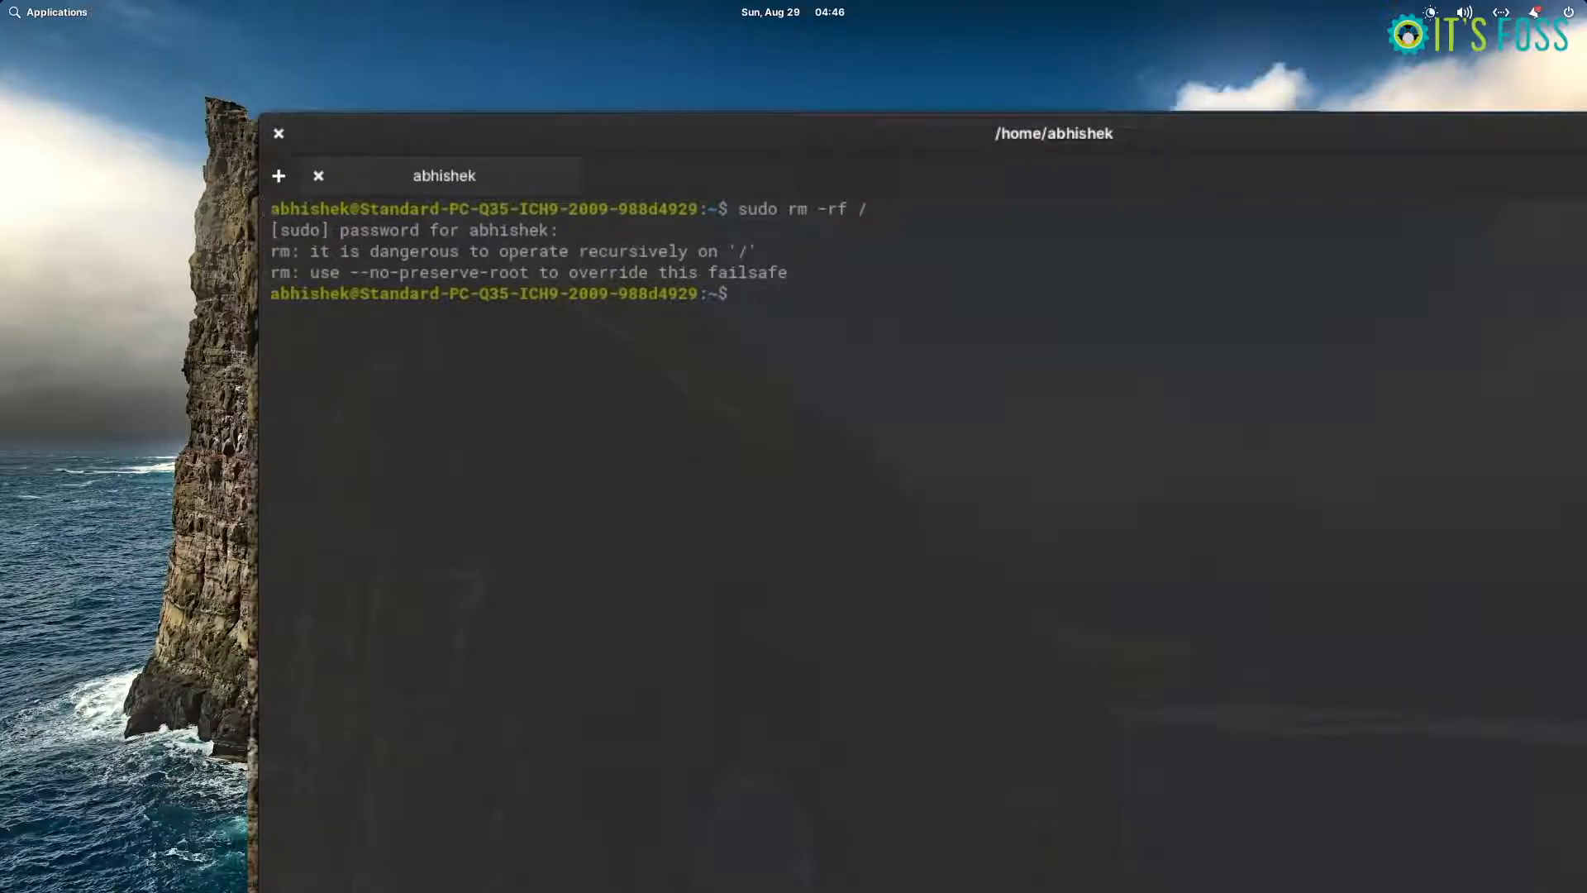
{"action": "mouse_move", "coordinate": [1106, 337]}
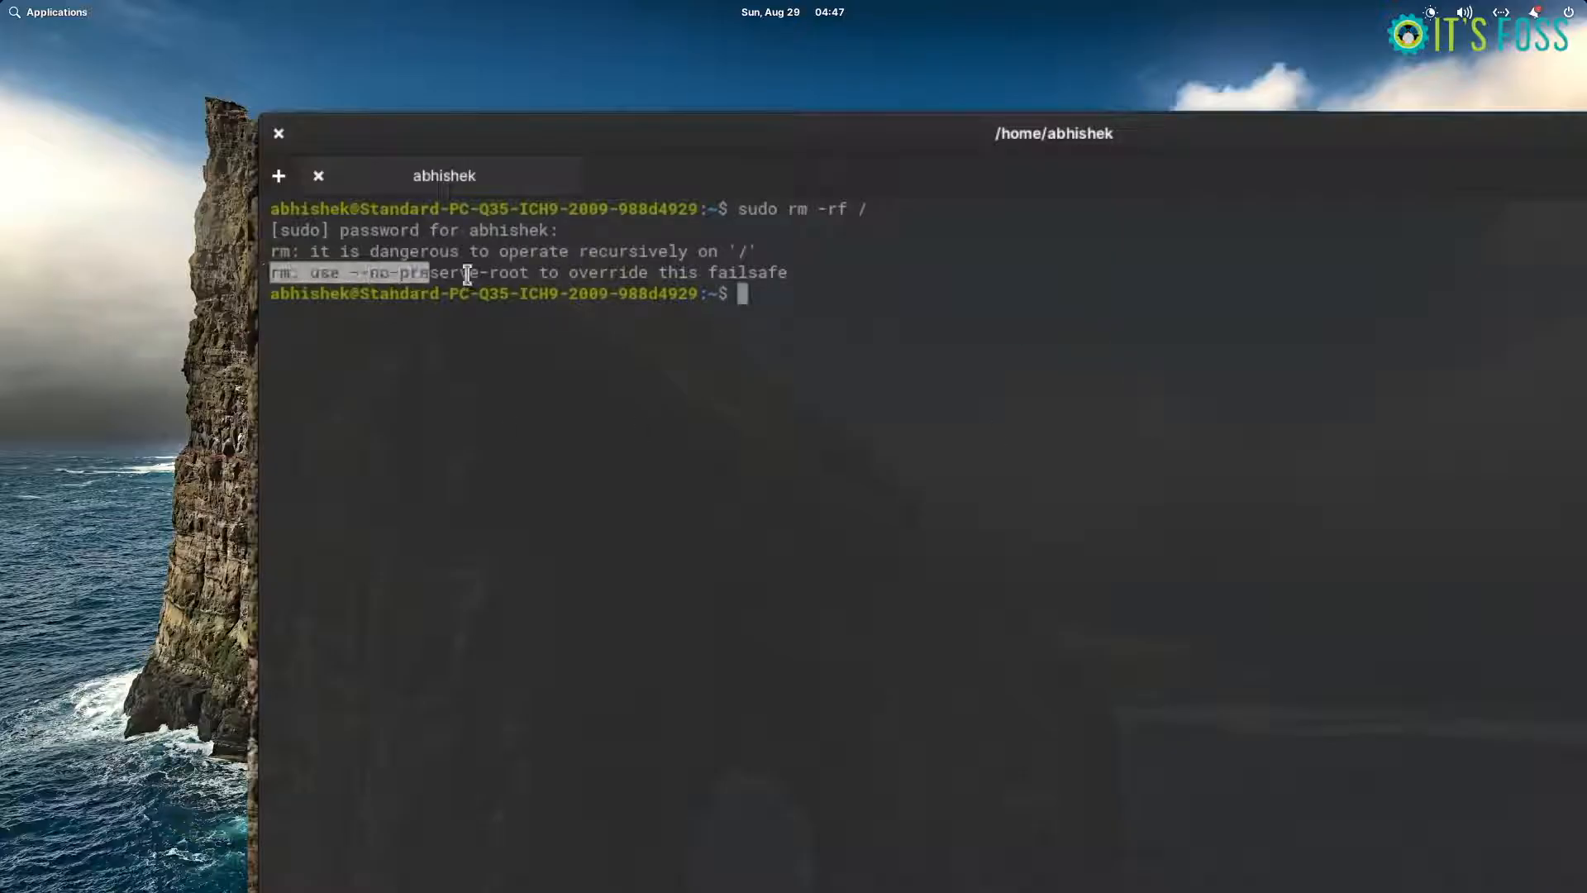
{"action": "mouse_move", "coordinate": [1043, 294]}
{"action": "type", "text": "sudo rm -rf /"}
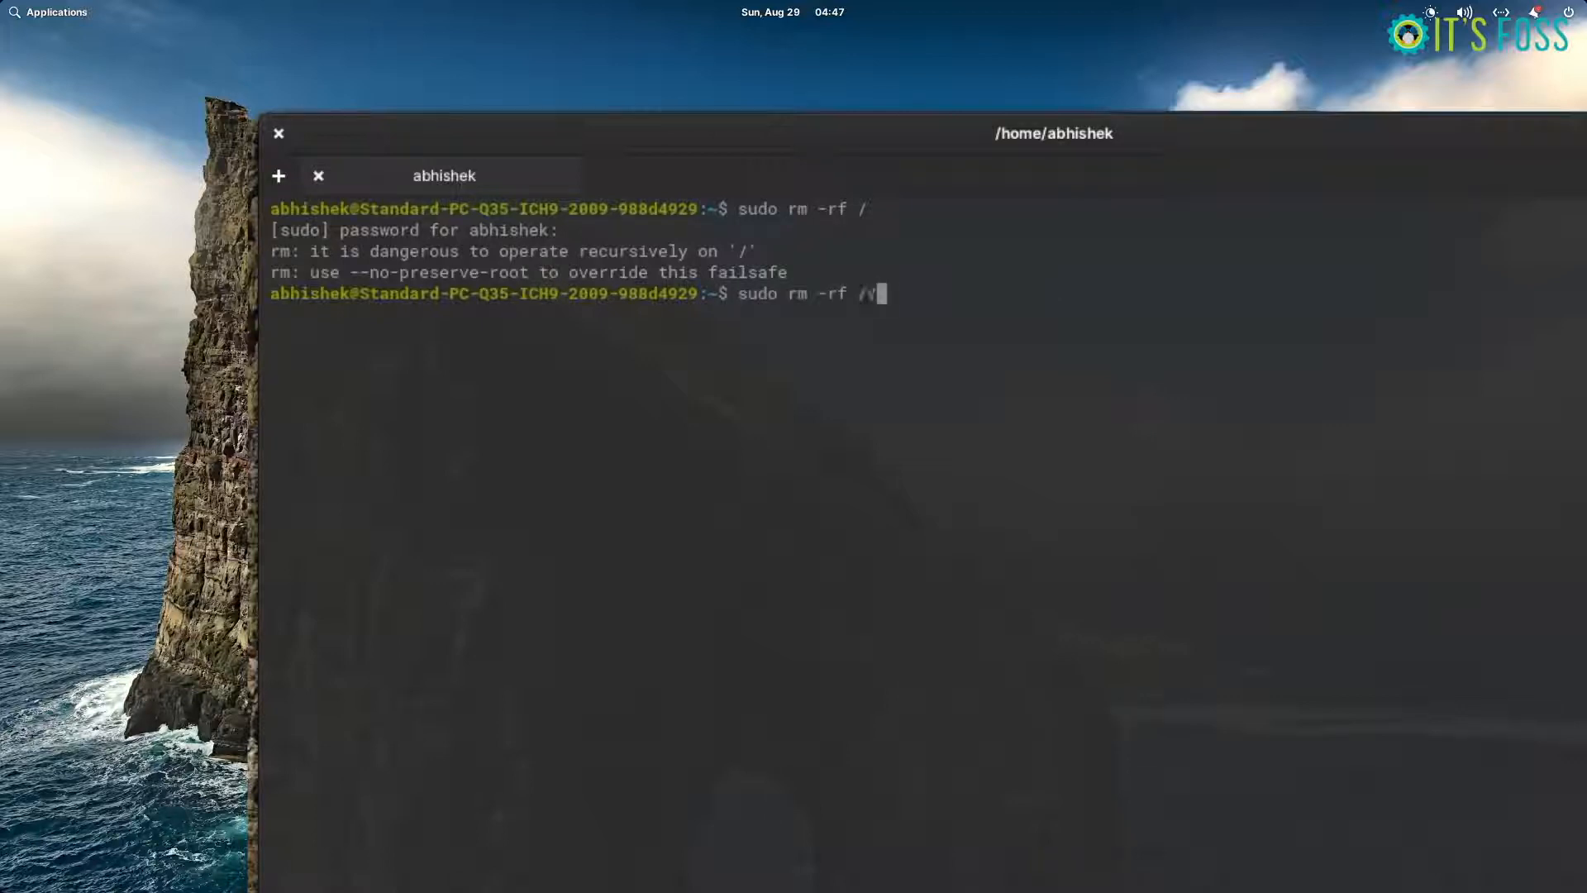
- List /var/log contents via Tab completion and target its hp folder for removal
{"action": "type", "text": "ar/log/"}
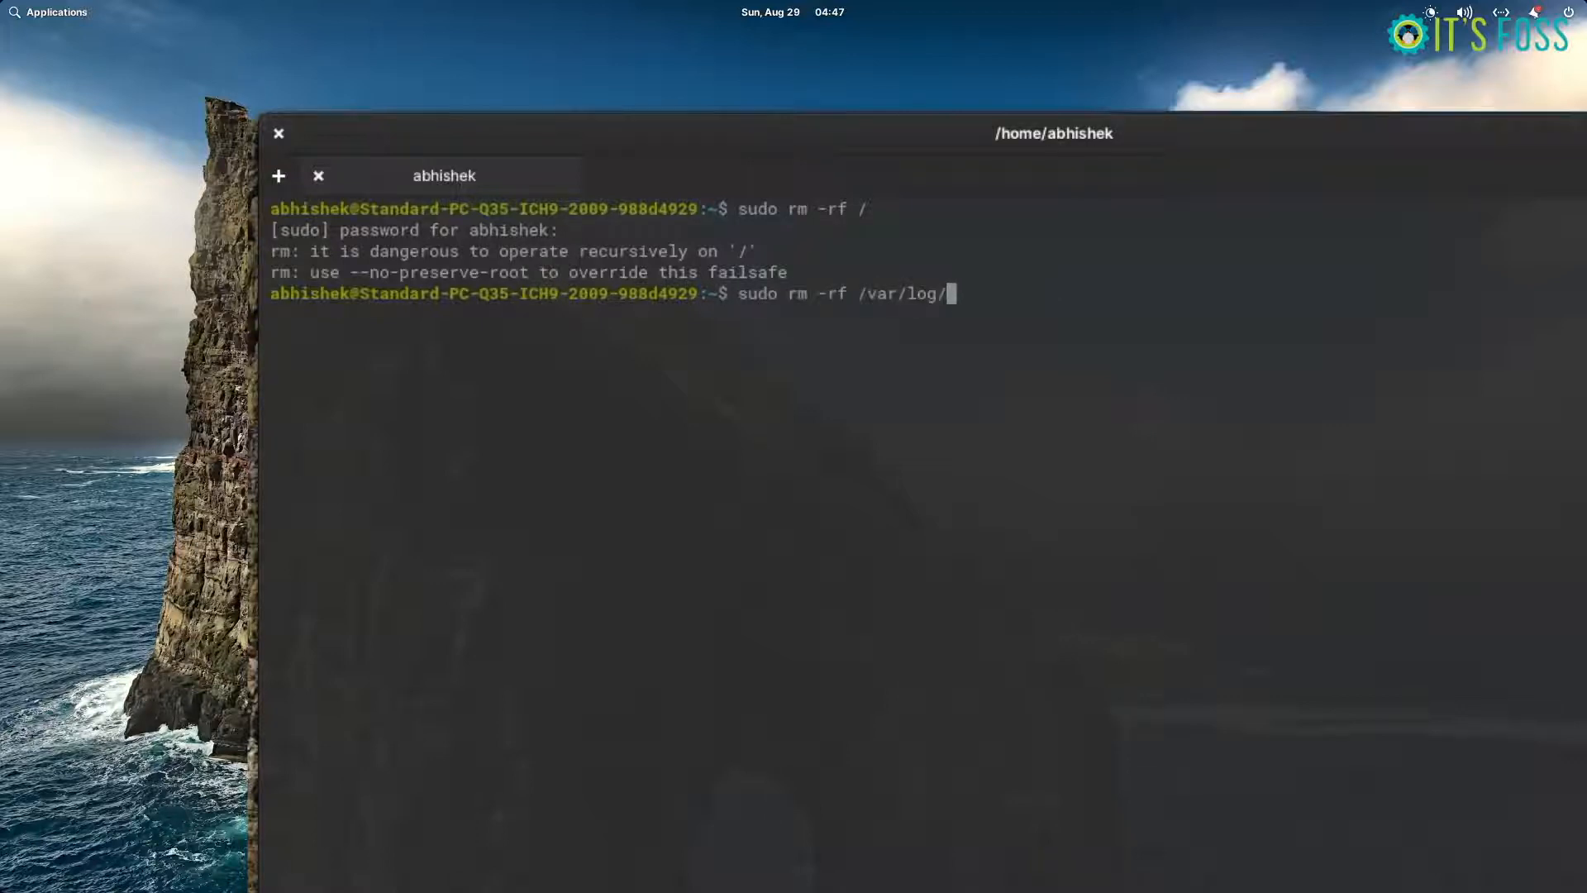
{"action": "key", "text": "Tab"}
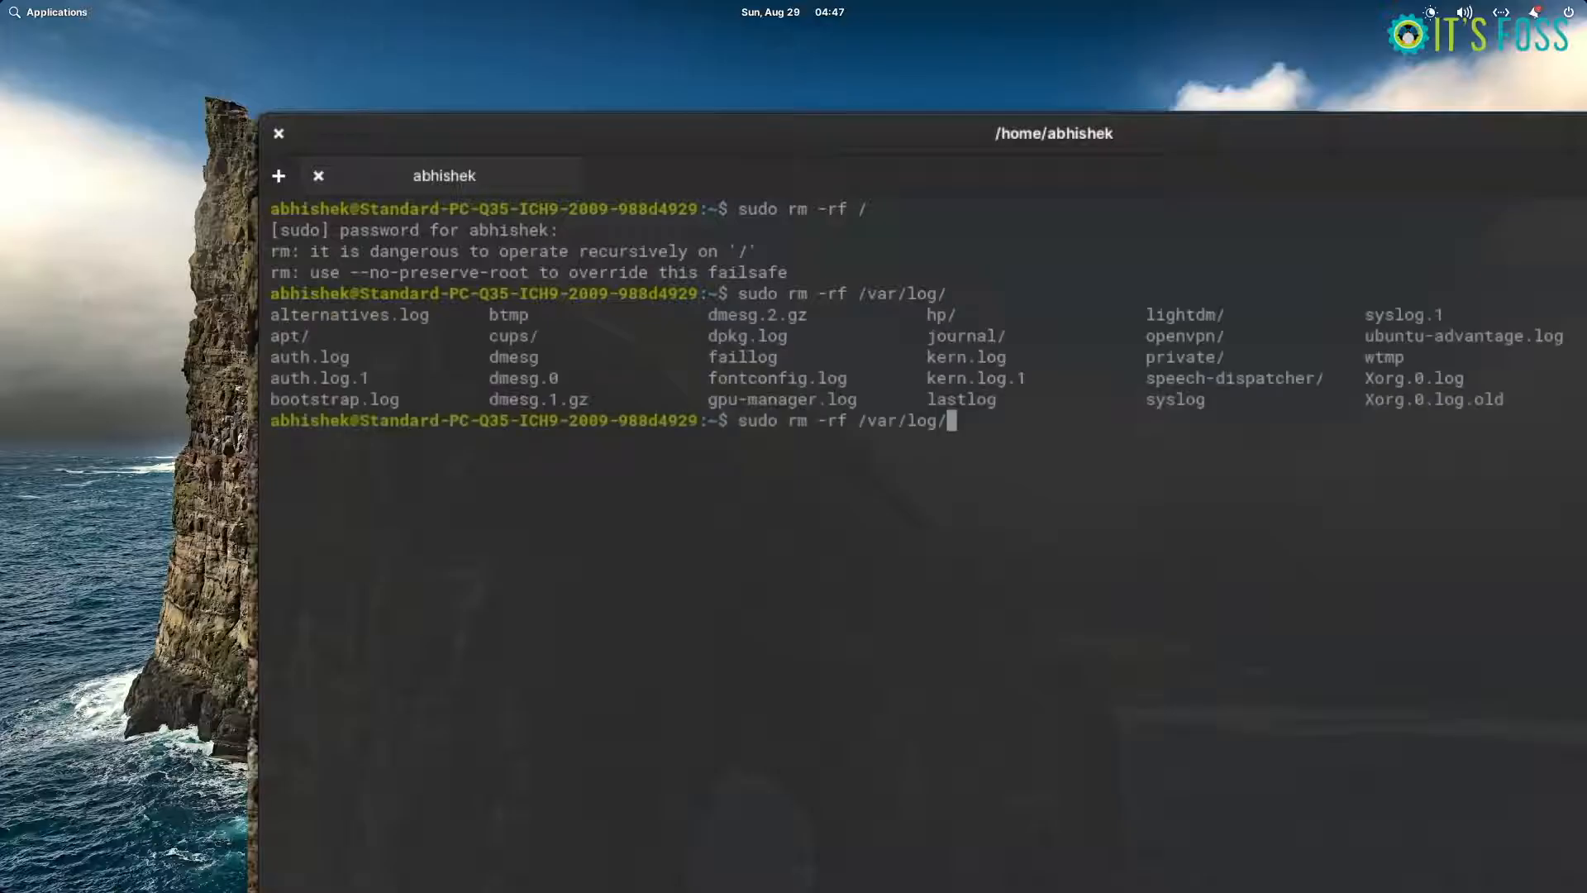
{"action": "type", "text": "h"}
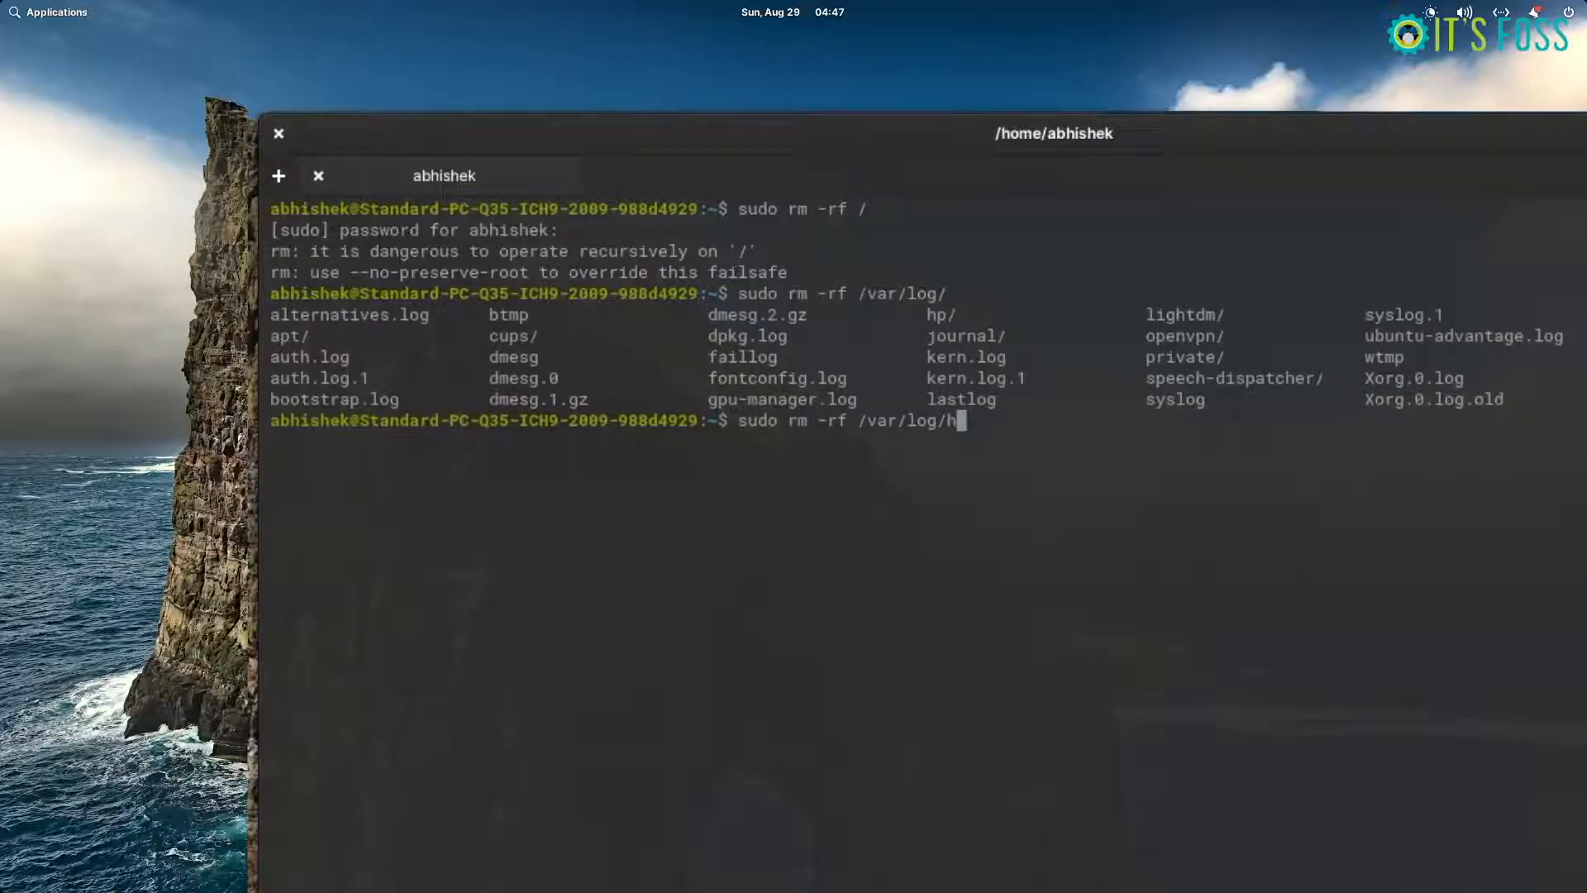
{"action": "type", "text": "p"}
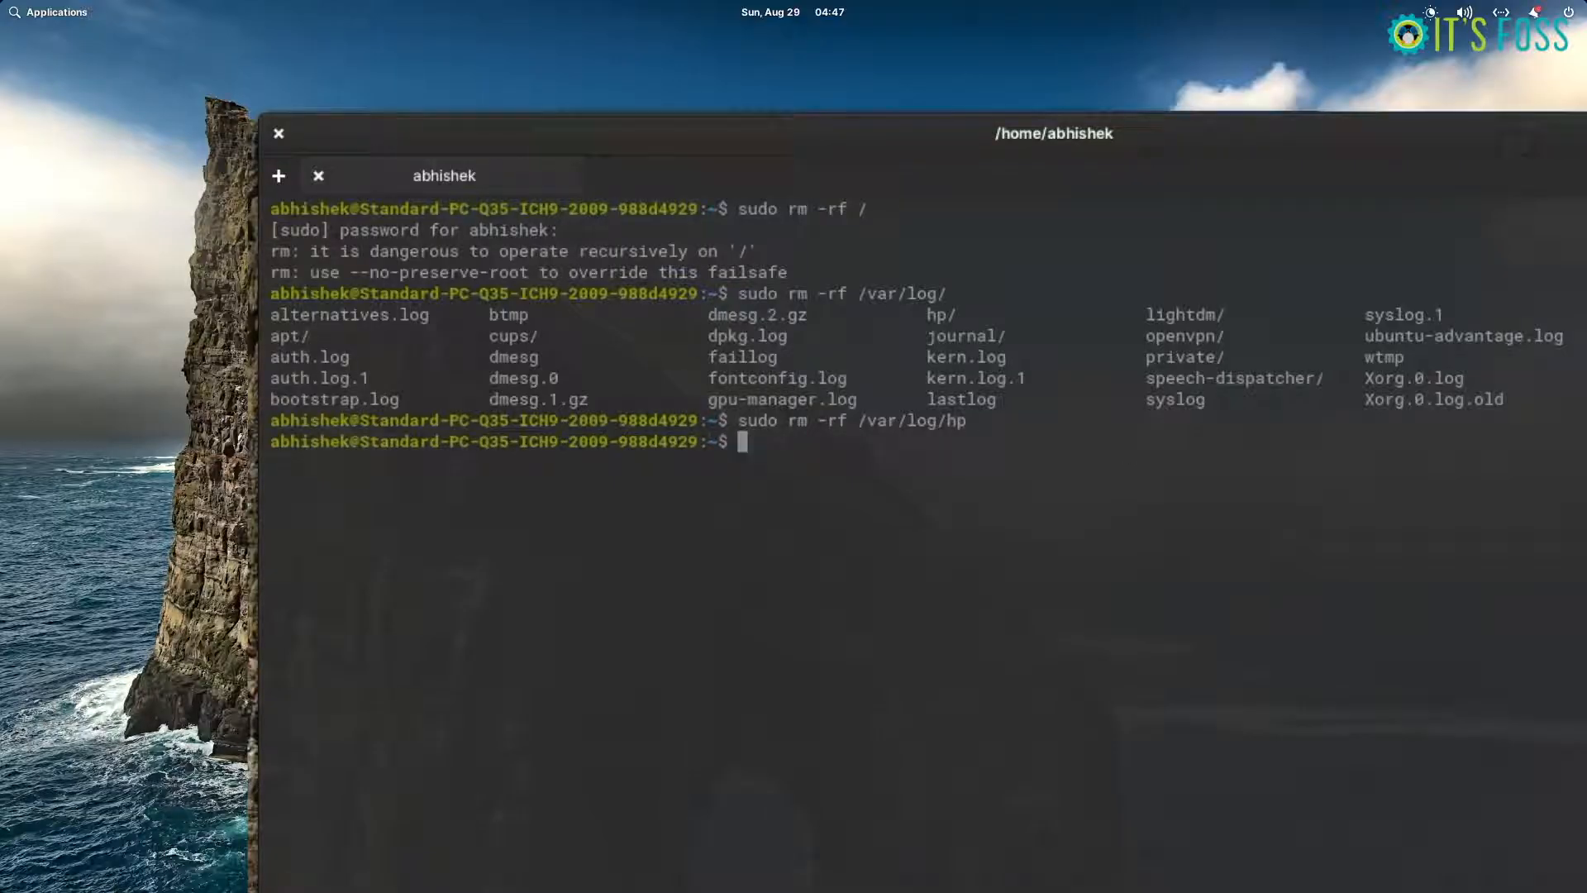
- Force-delete /var/log/hp with sudo; the mistyped '/ var/log/hp' hits the root failsafe again
{"action": "type", "text": "sudo rm -rf /var/log/hp"}
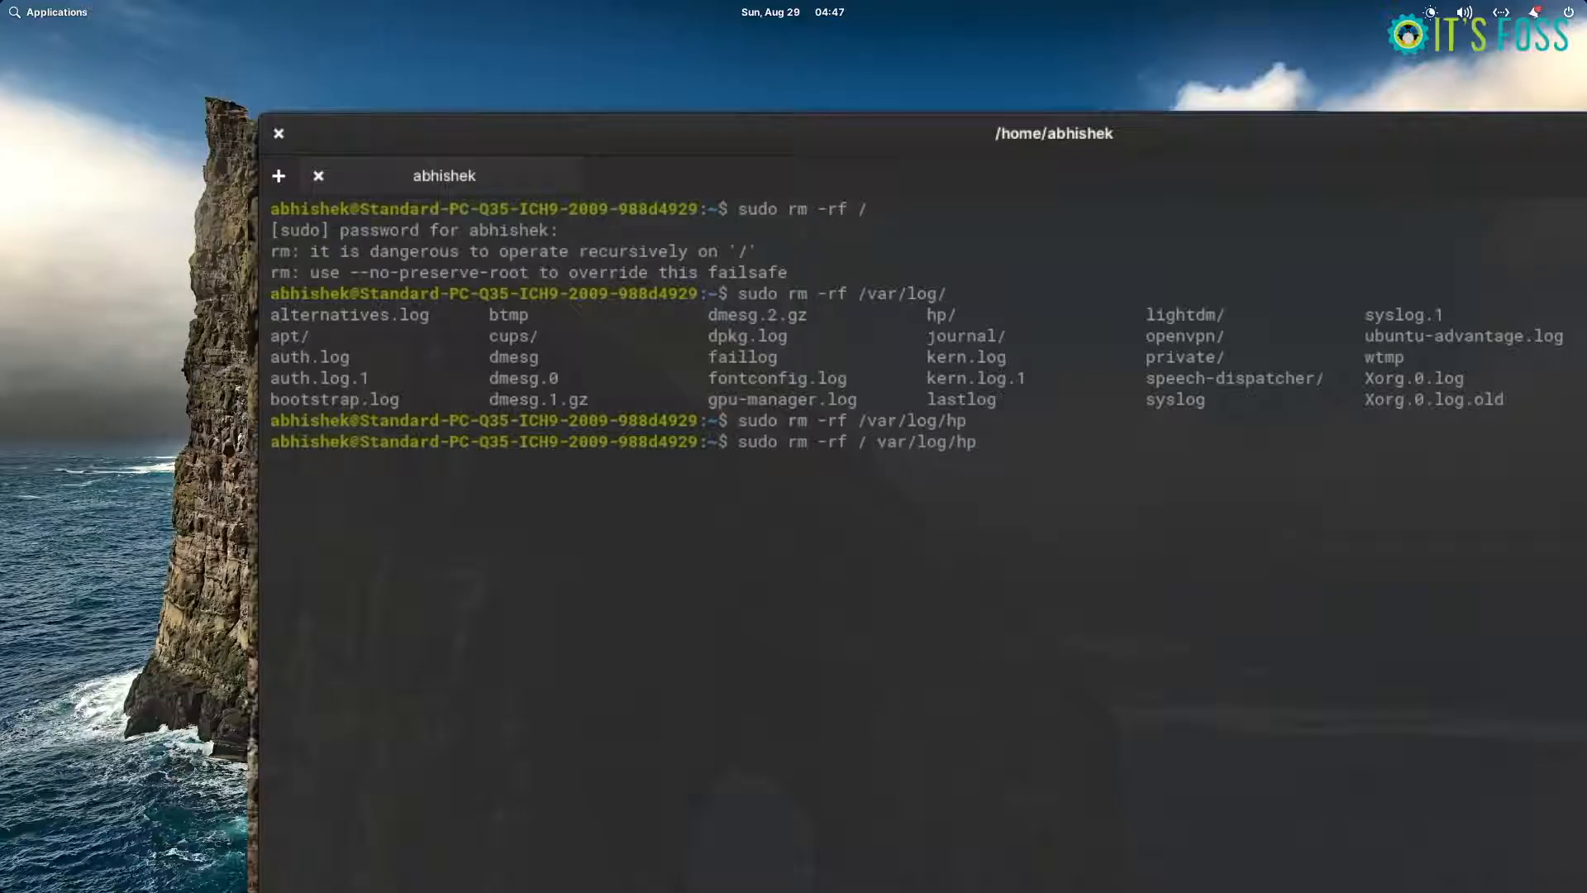
{"action": "key", "text": "Return"}
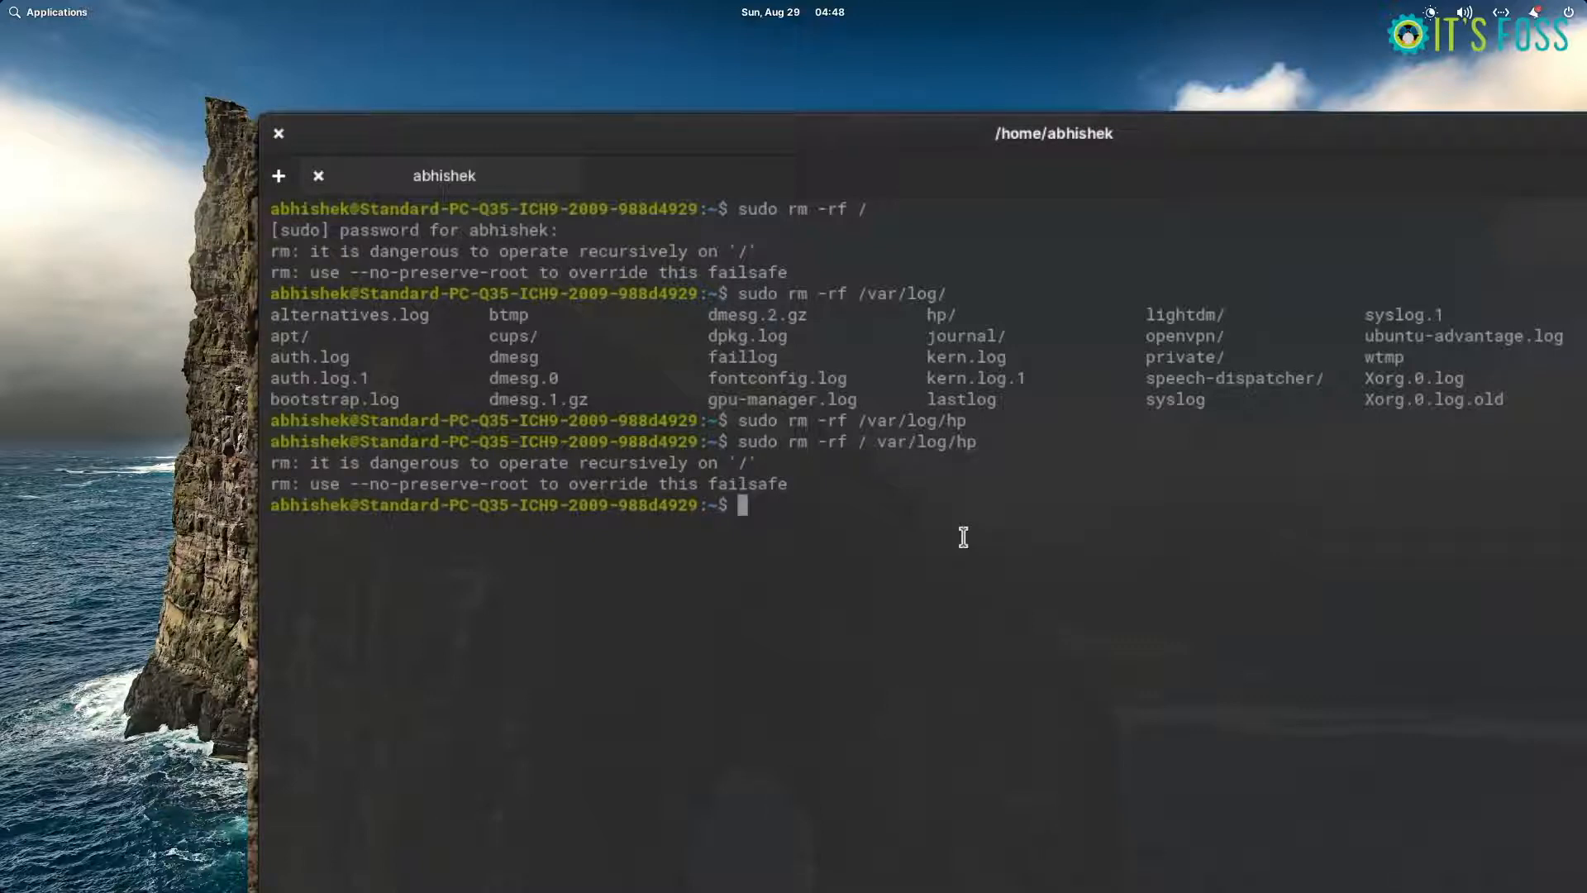
- Run sudo rm -rf / --no-preserve-root, wiping the filesystem amid cannot-remove errors
{"action": "type", "text": "sudo r"}
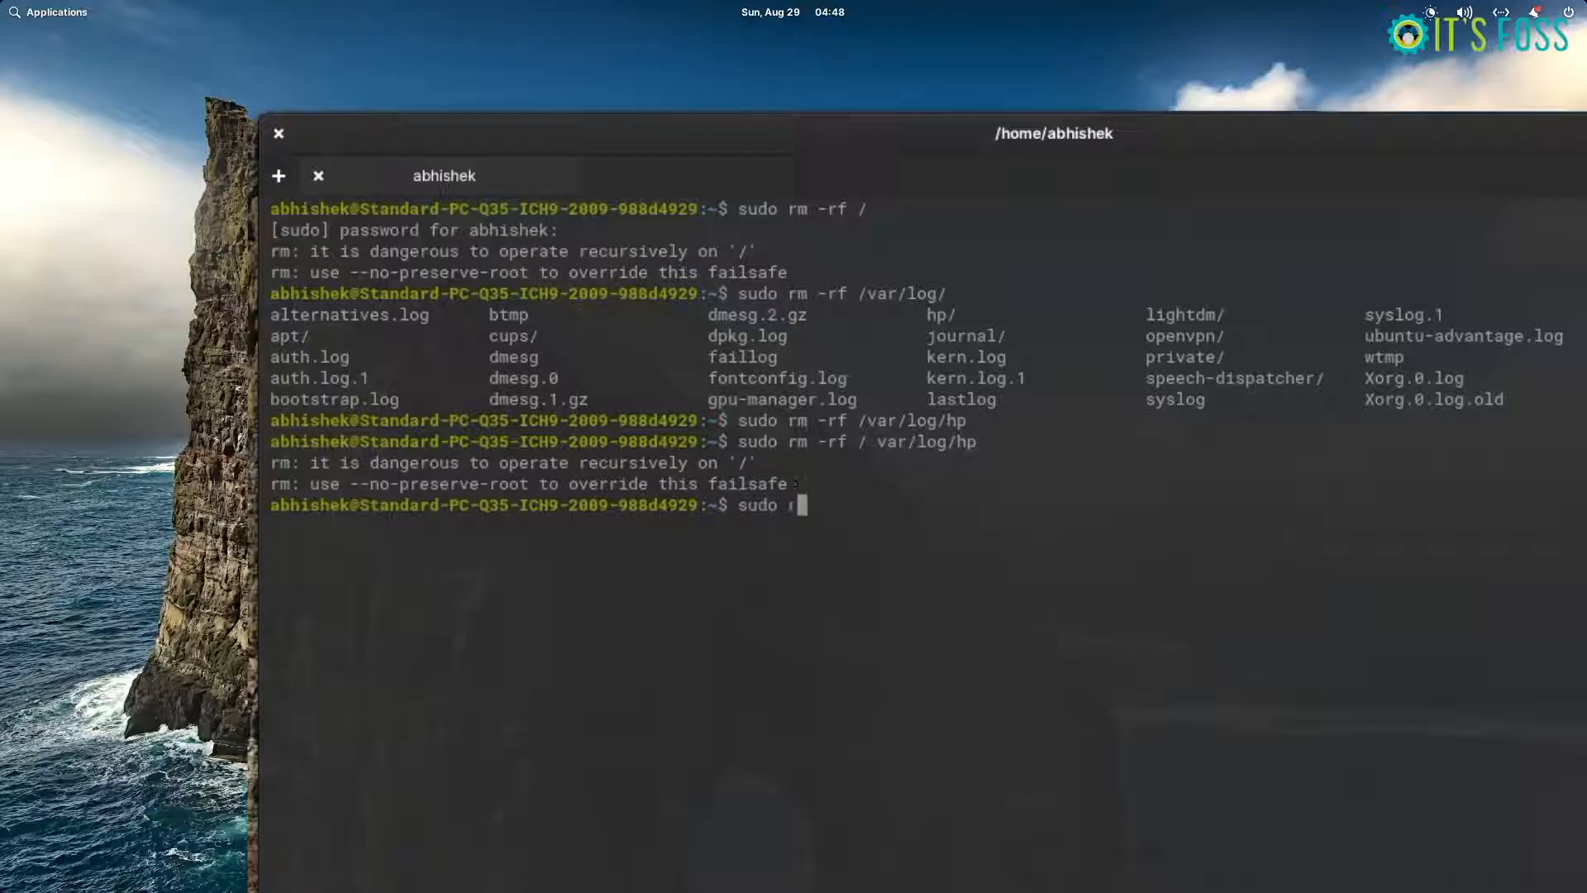
{"action": "type", "text": "m -rf"}
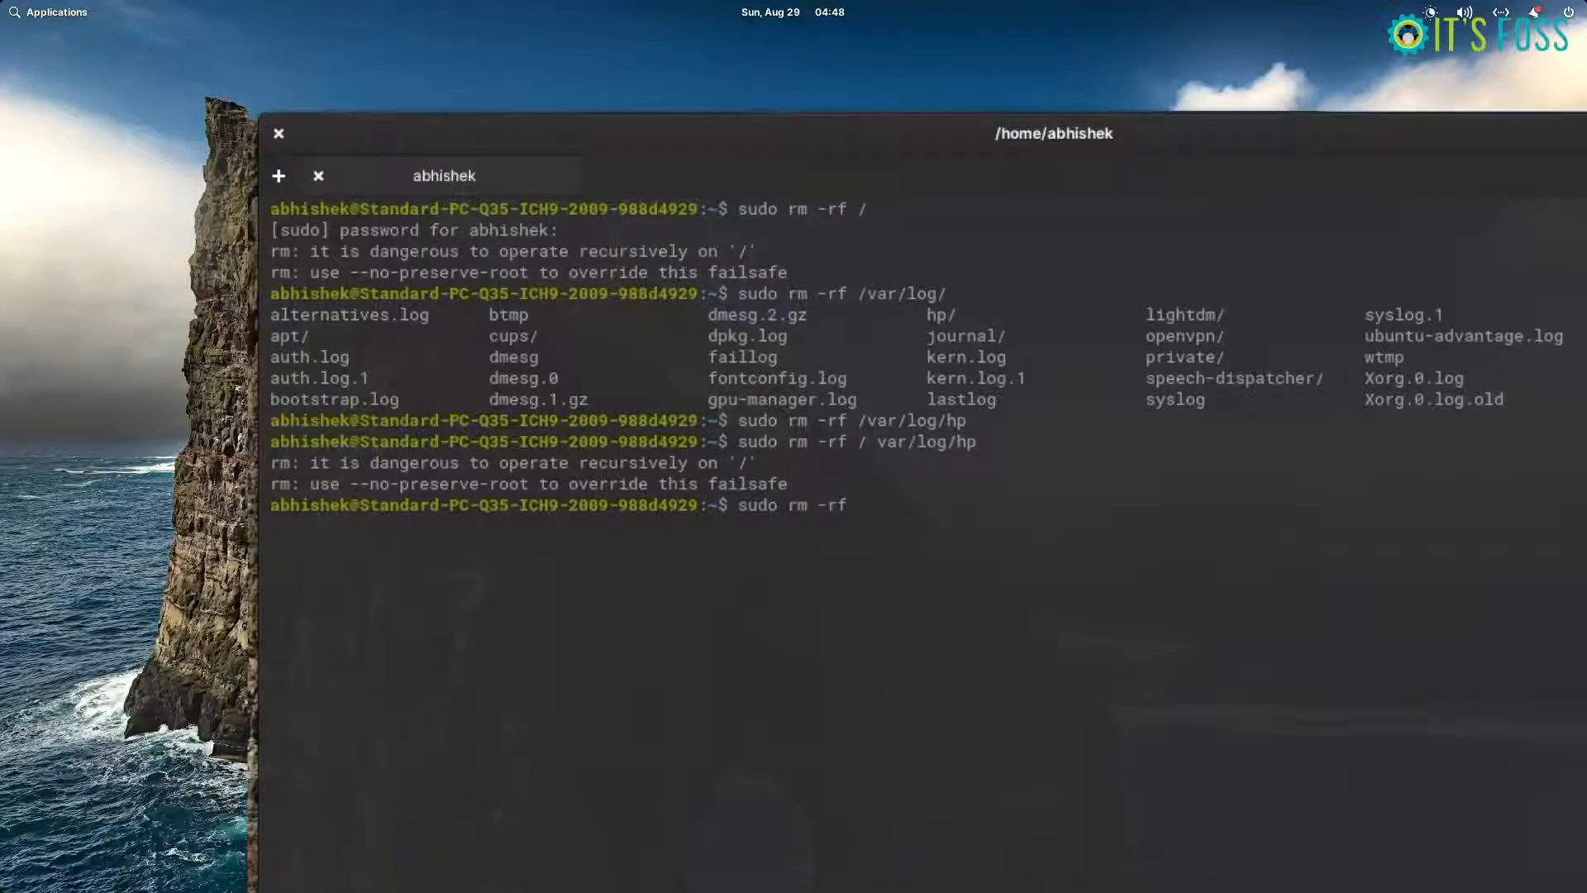
{"action": "type", "text": "/"}
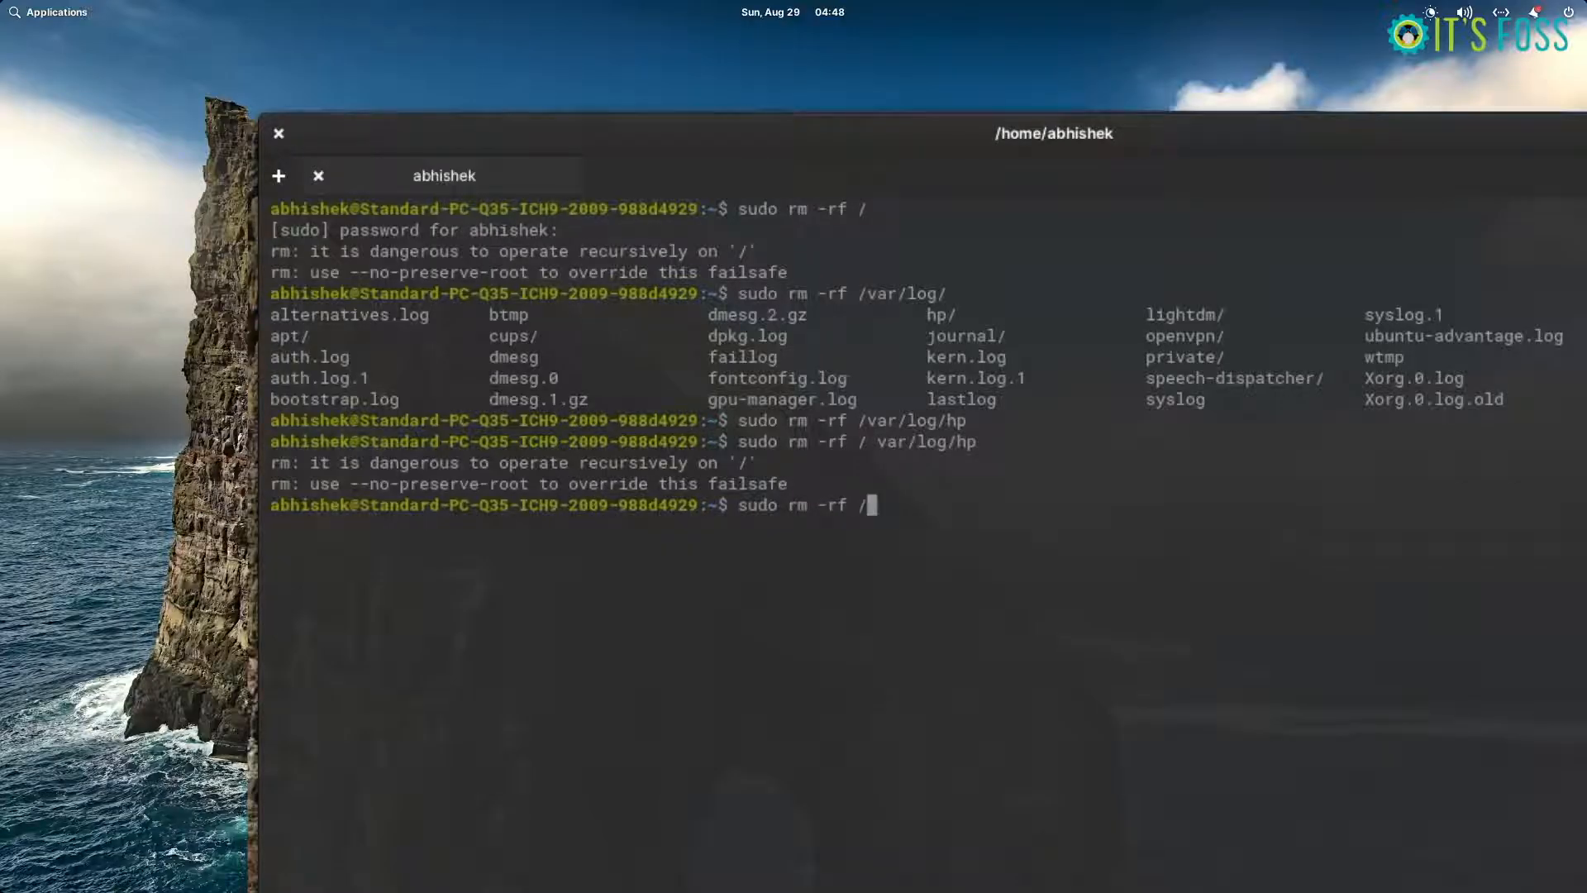
{"action": "type", "text": "--"}
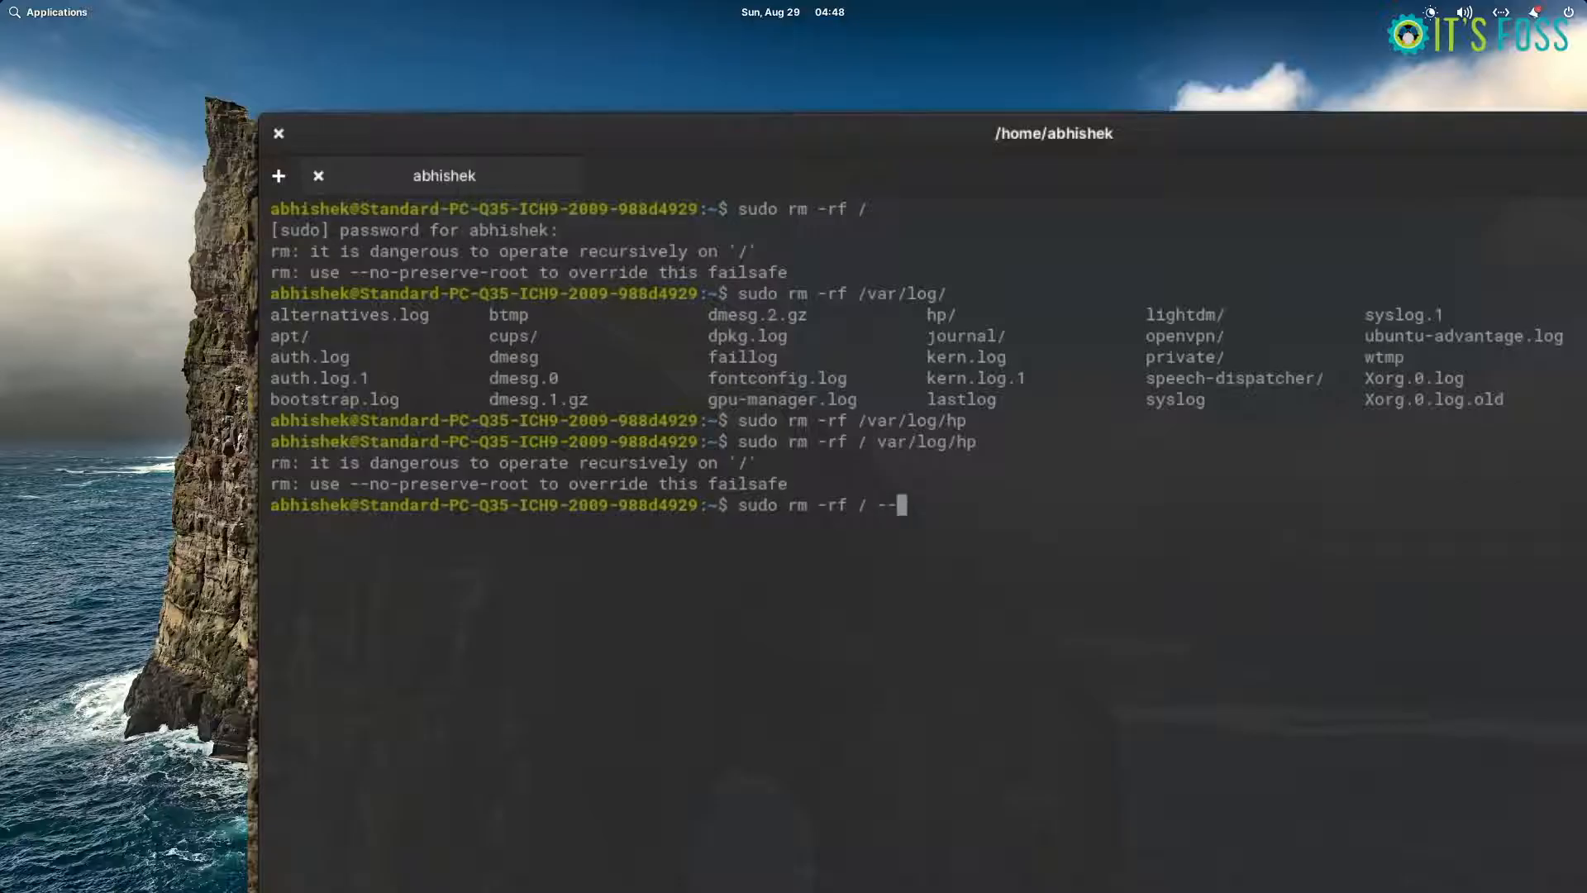
{"action": "type", "text": "no-preserve-root"}
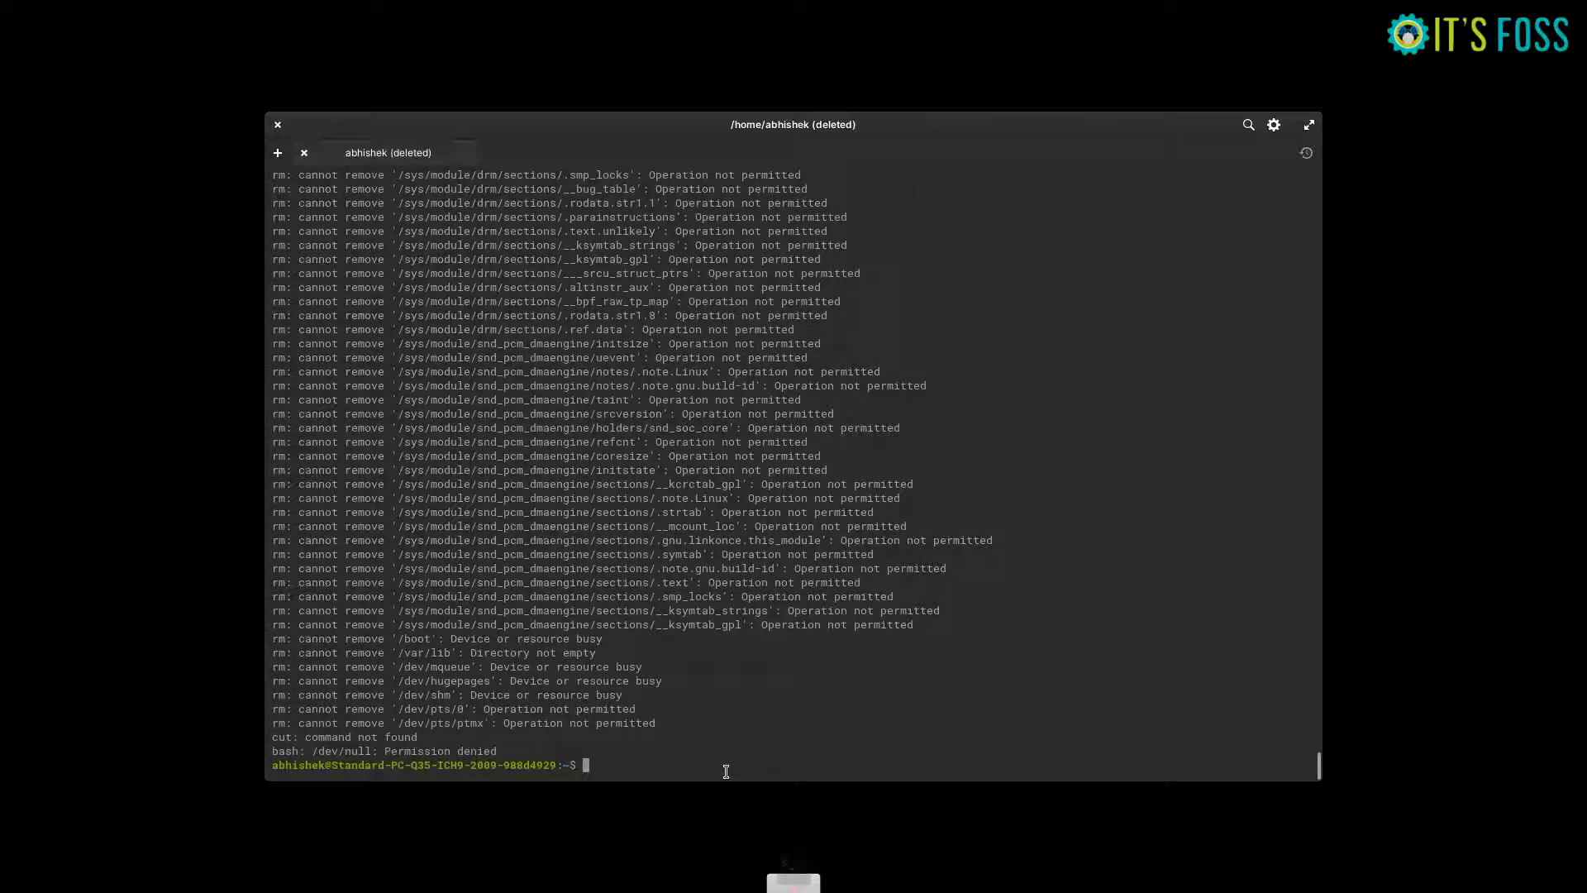
- Try sudo apt update and ls / to find sudo missing on the wiped system
{"action": "type", "text": "sudo"}
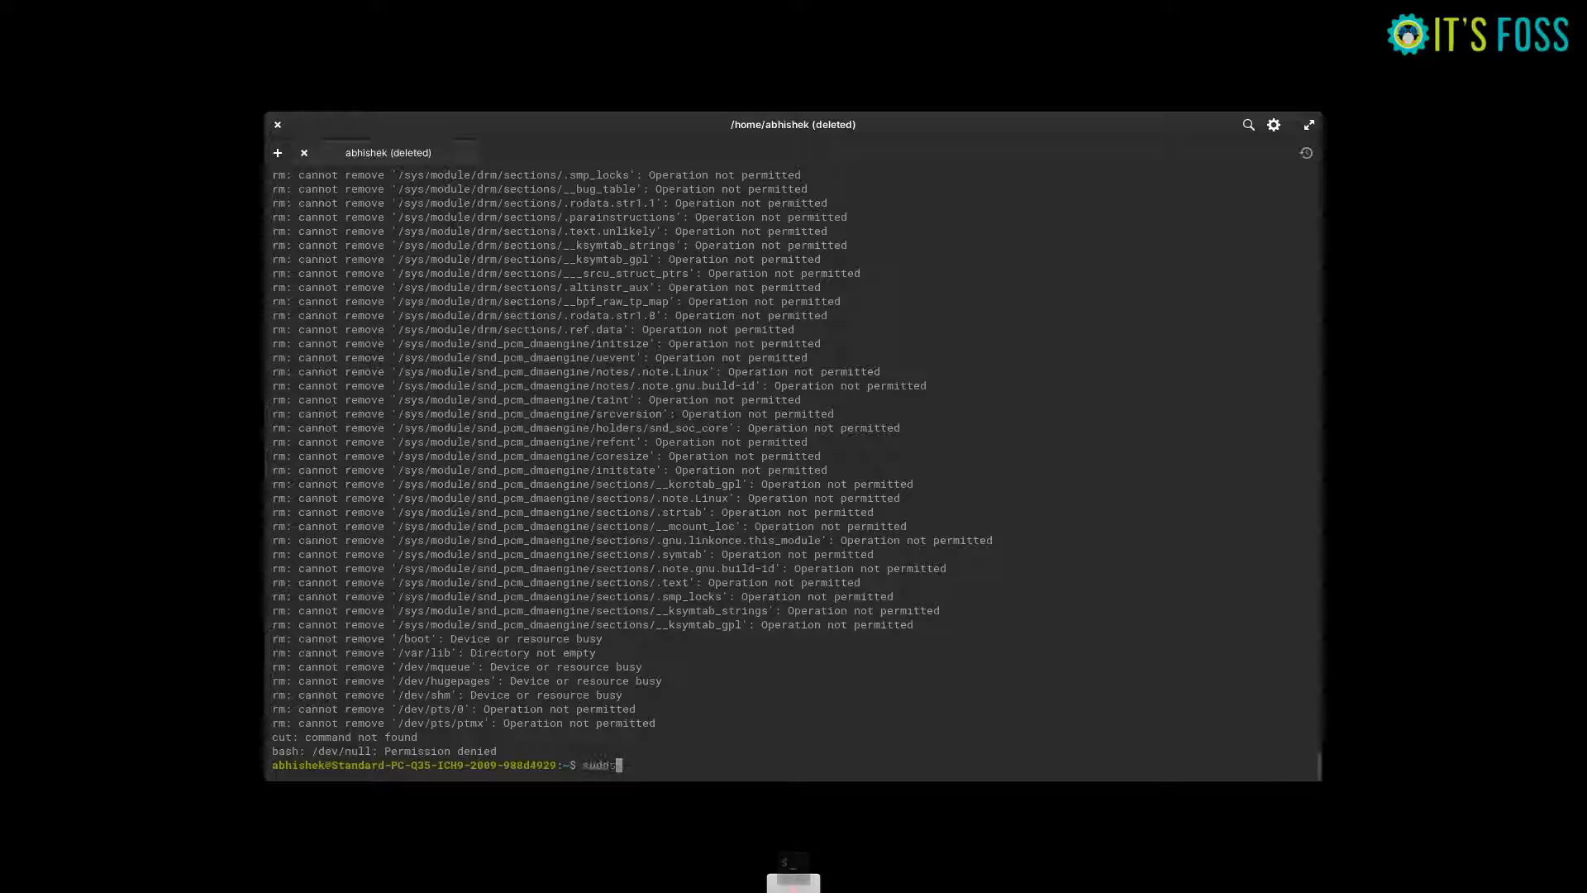
{"action": "type", "text": "apt update"}
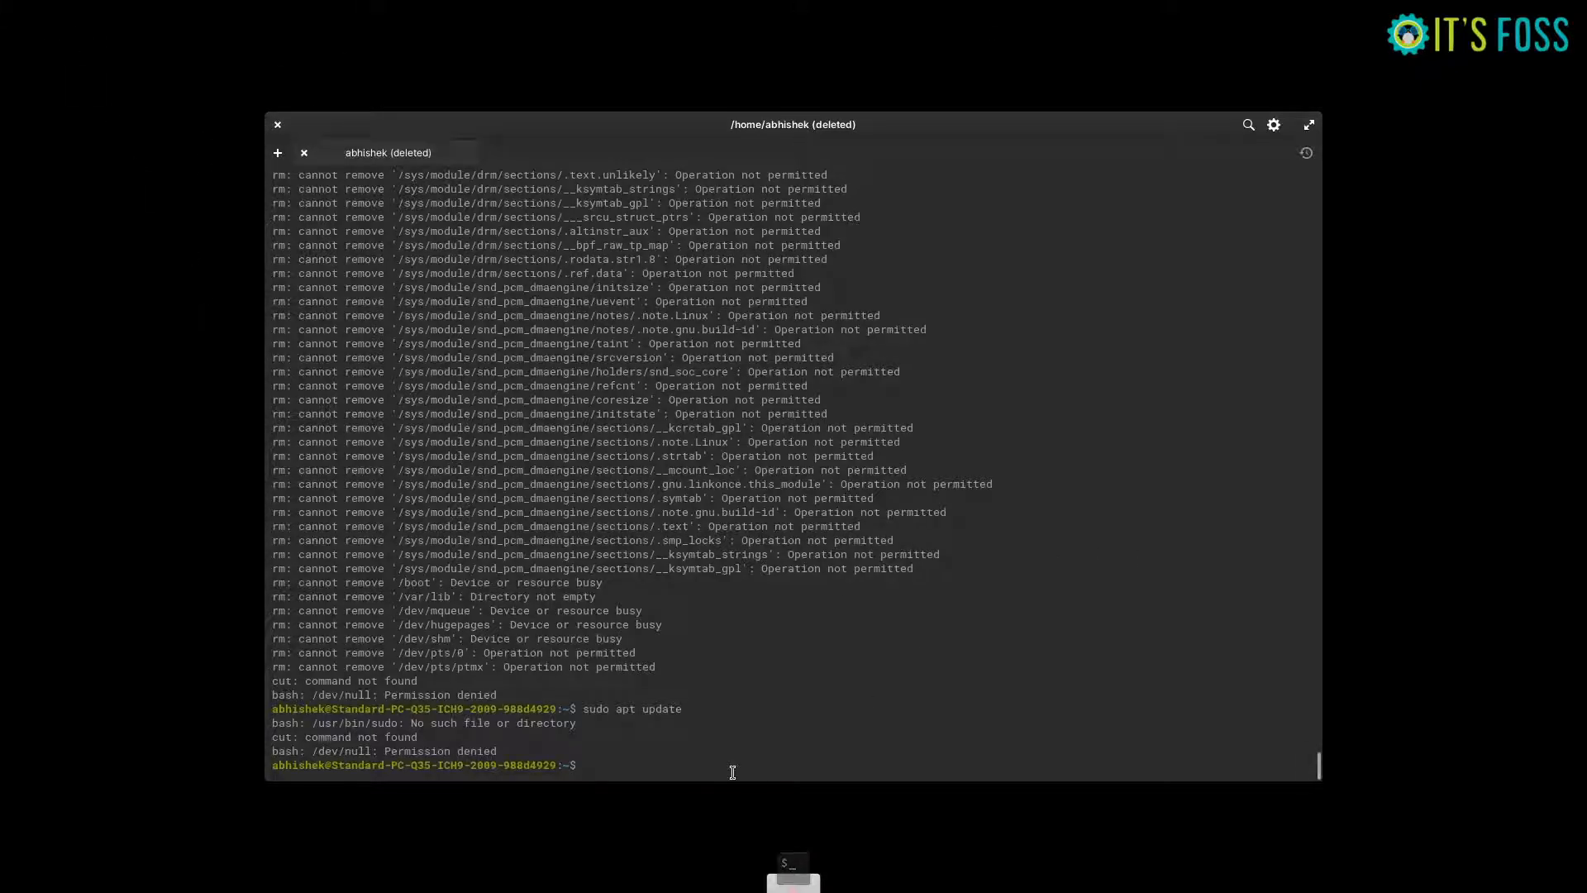
{"action": "type", "text": "ls /"}
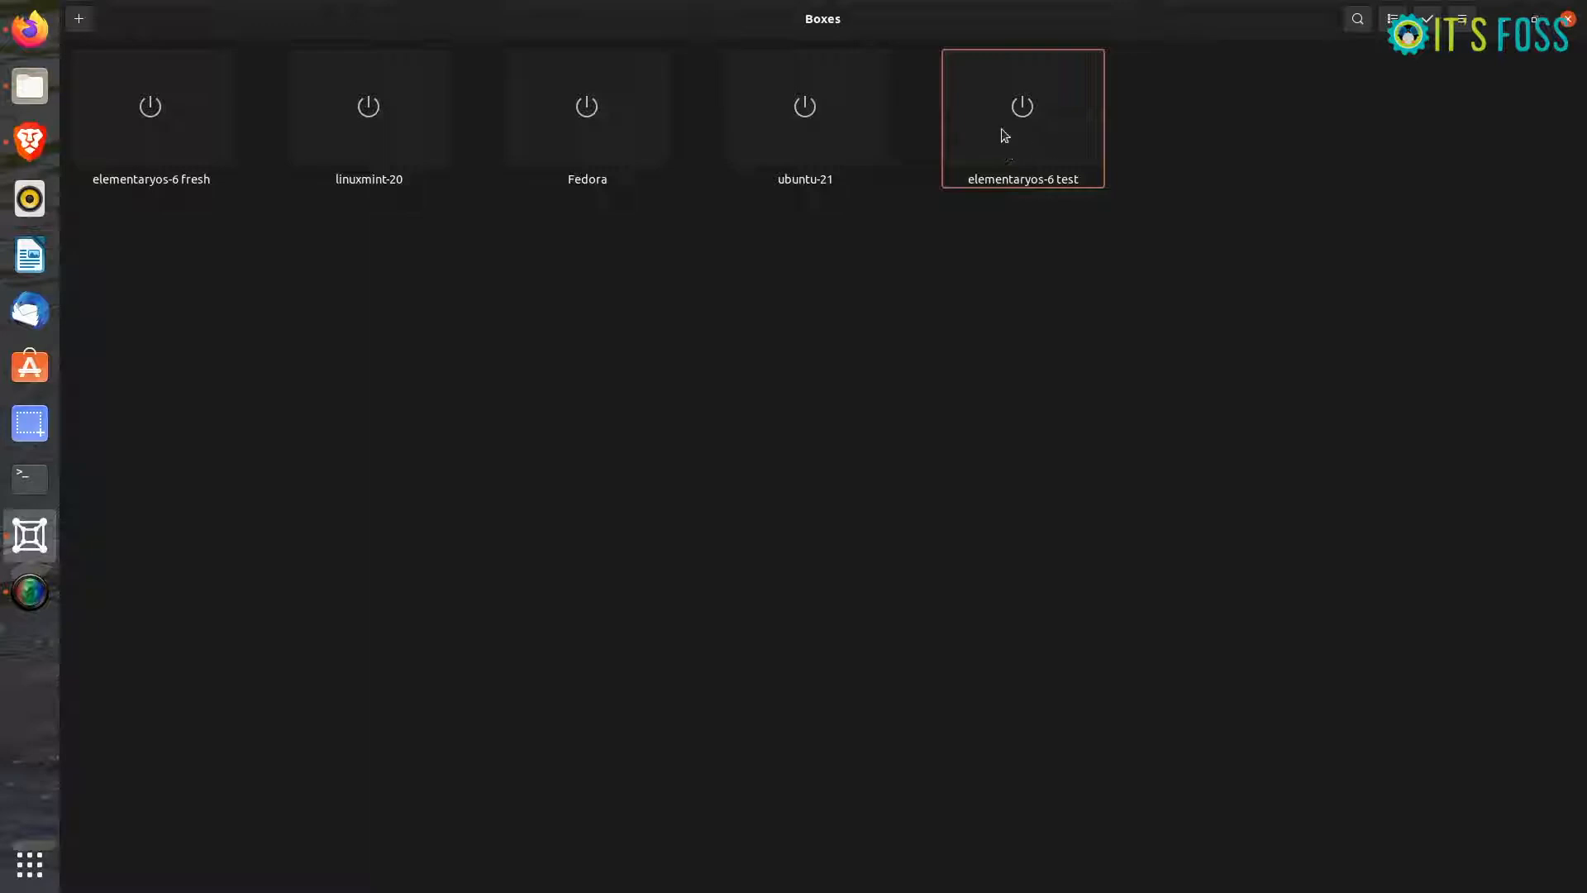
- Start the elementaryos-6 test box from its context menu; it drops to grub rescue
{"action": "right_click", "coordinate": [1021, 116]}
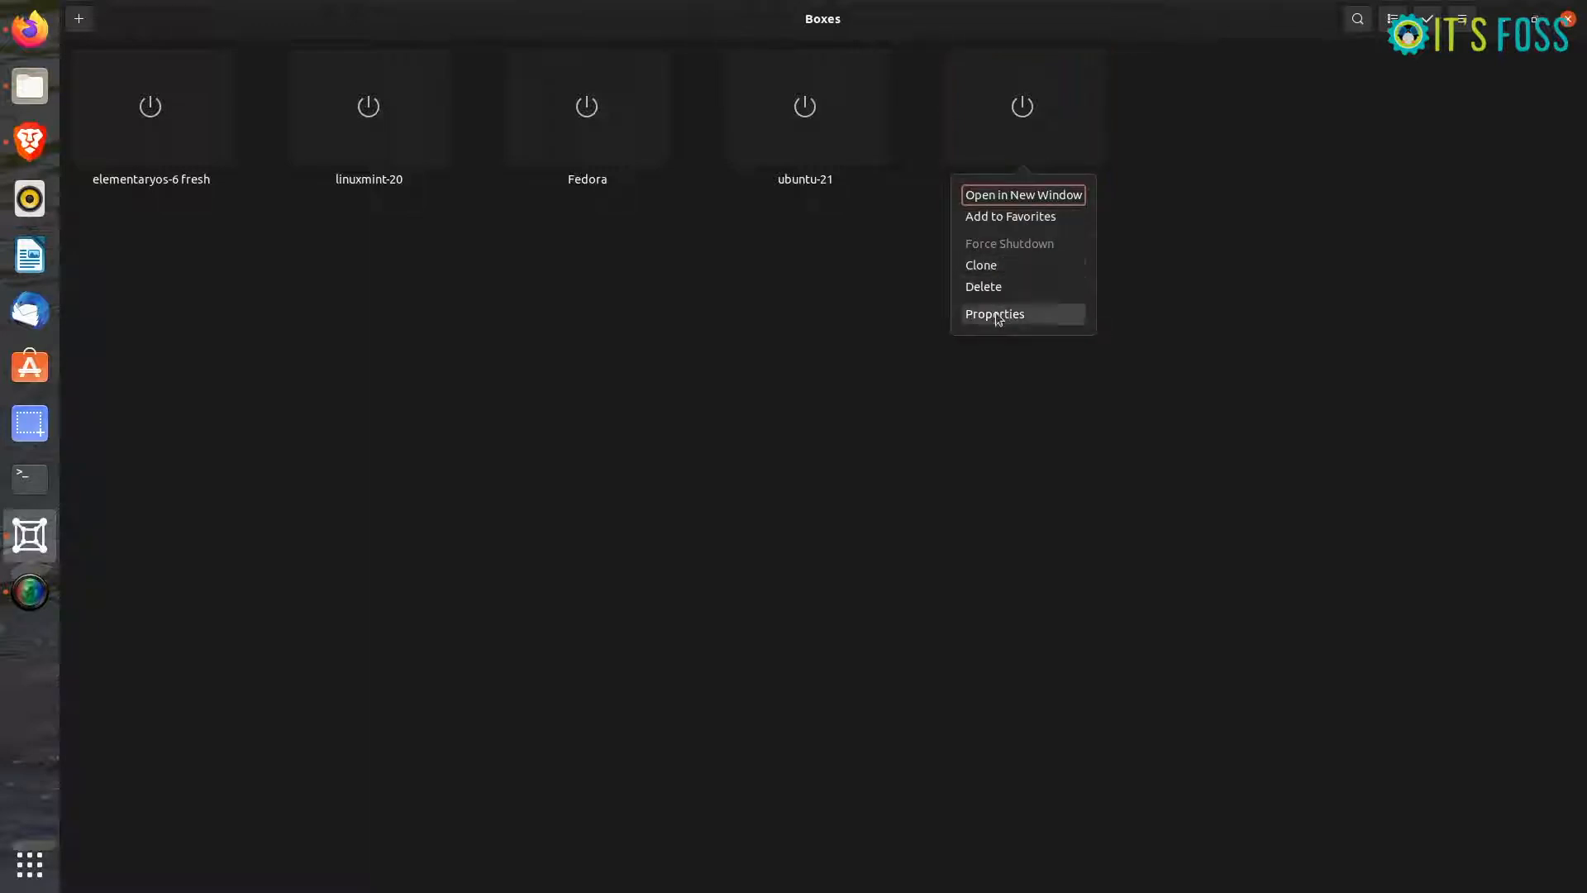
{"action": "left_click", "coordinate": [994, 314]}
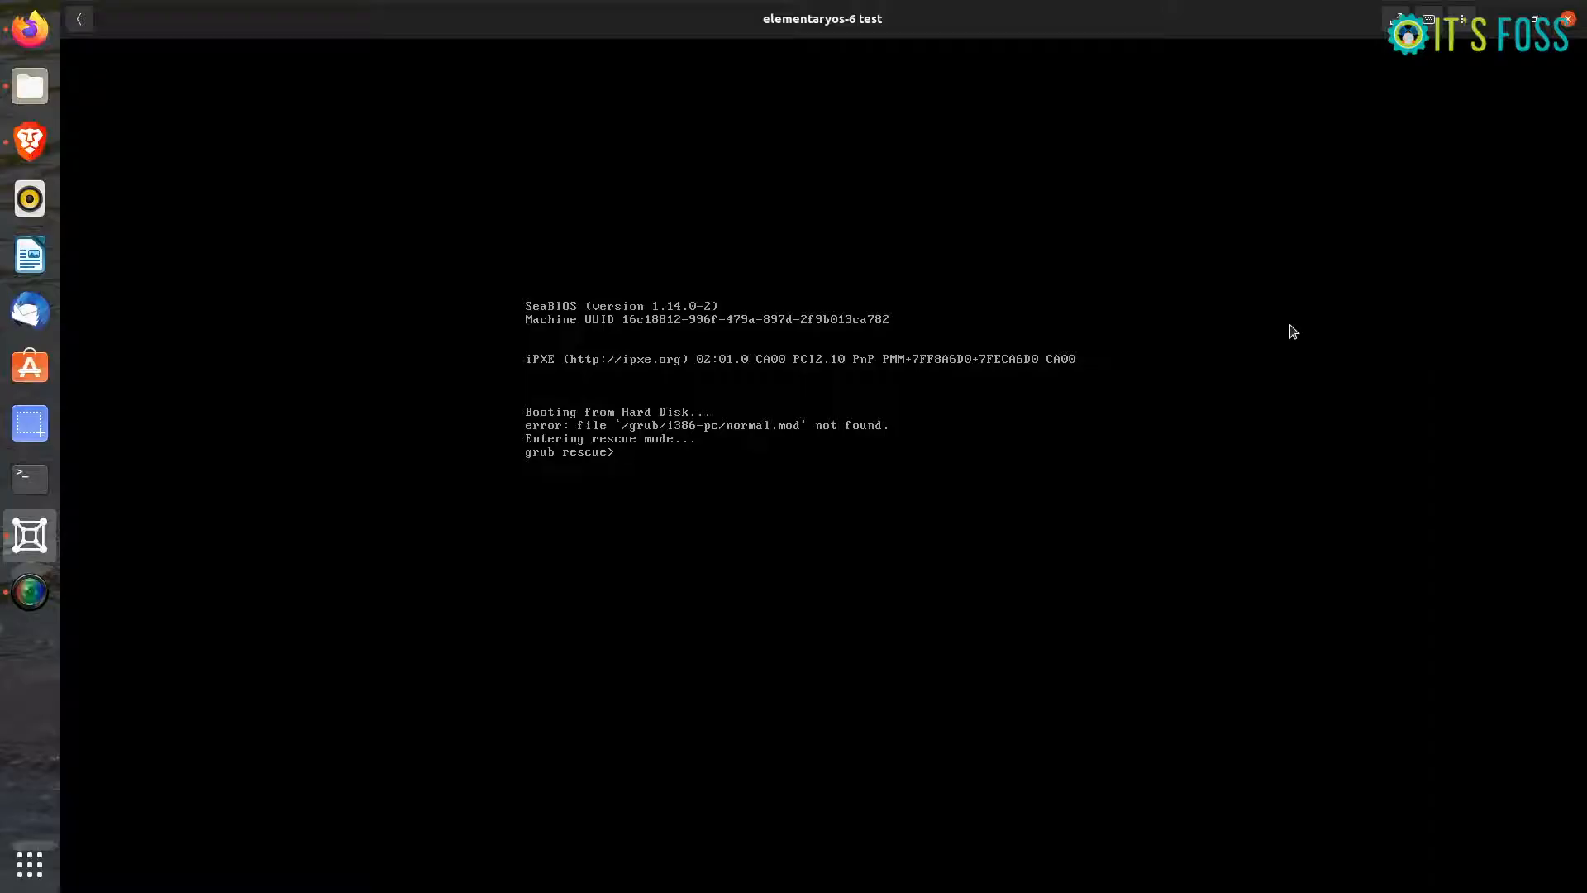
{"action": "mouse_move", "coordinate": [1023, 95]}
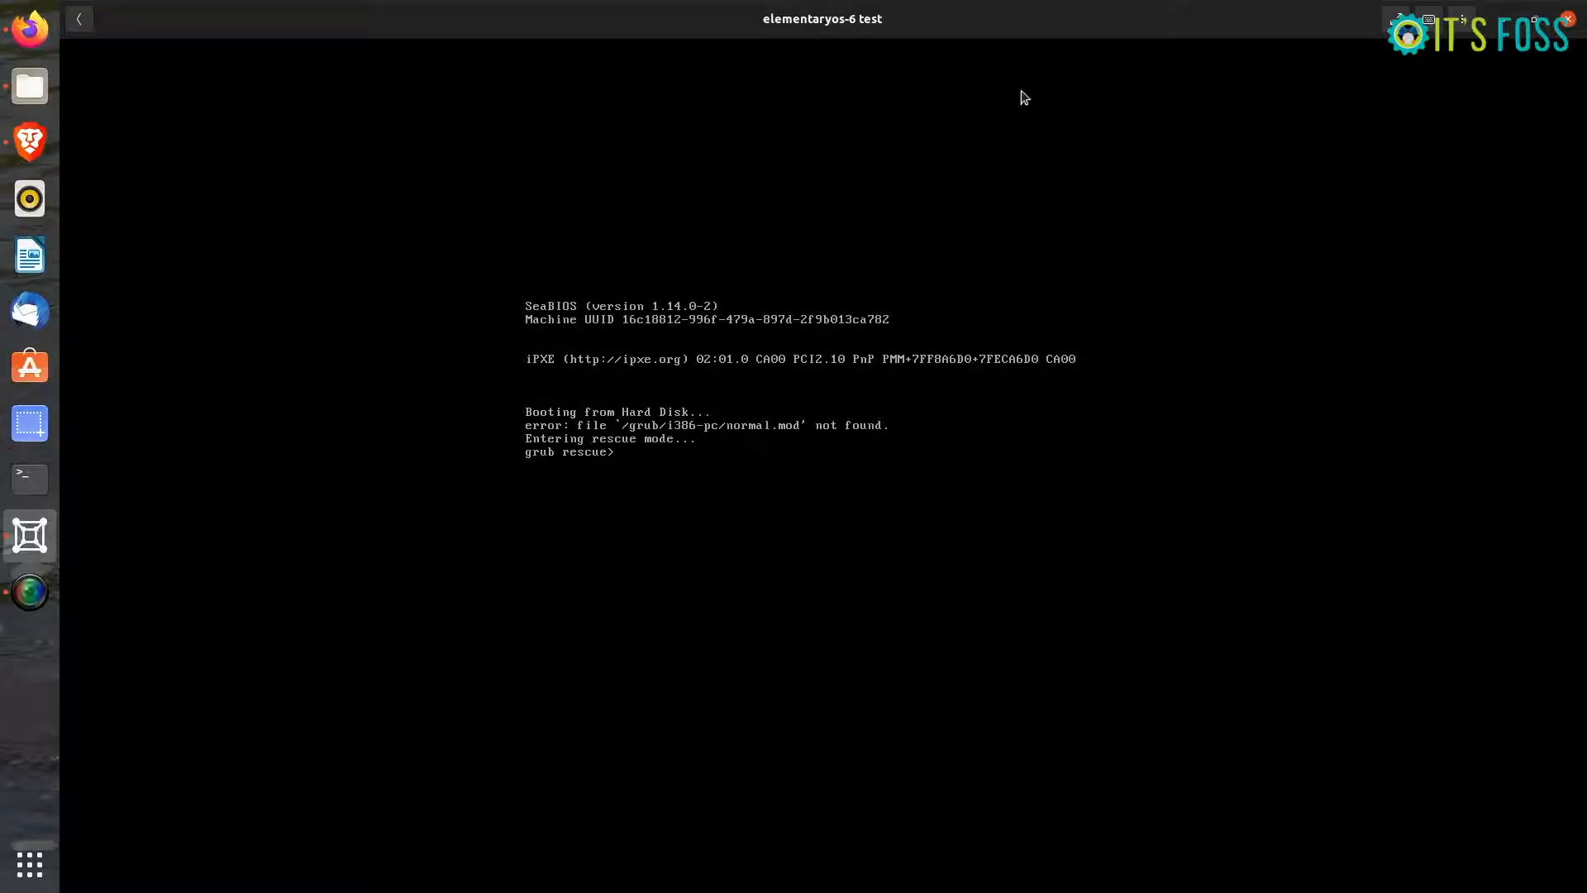